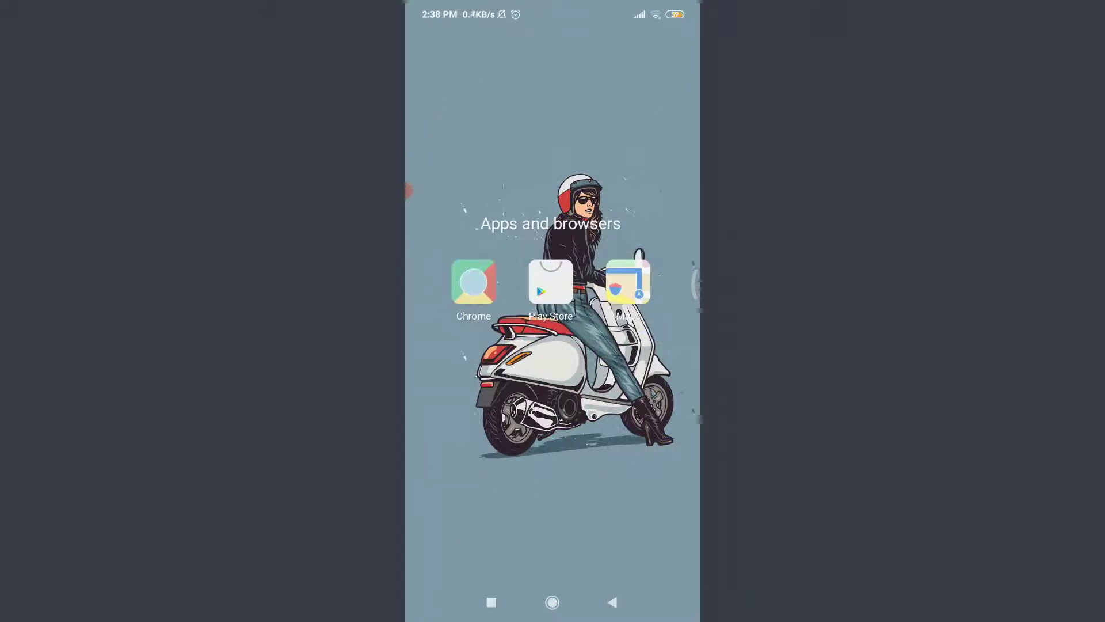
Launch Chrome and start entering 'spotify' in the address bar to reach spotify.com
{"action": "left_click", "coordinate": [474, 281]}
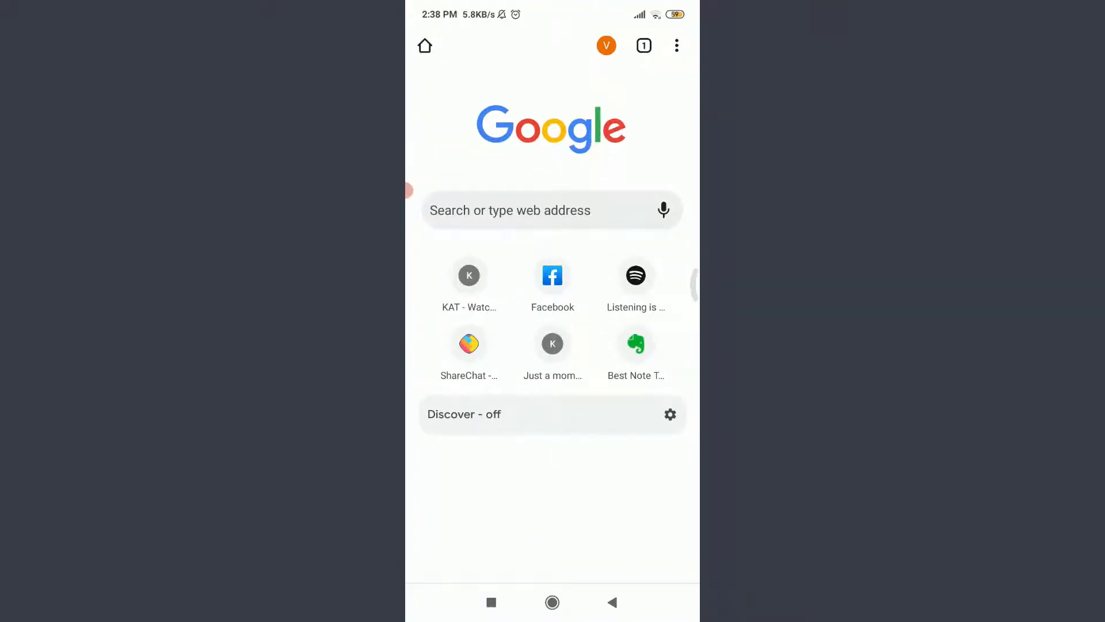
{"action": "left_click", "coordinate": [536, 210]}
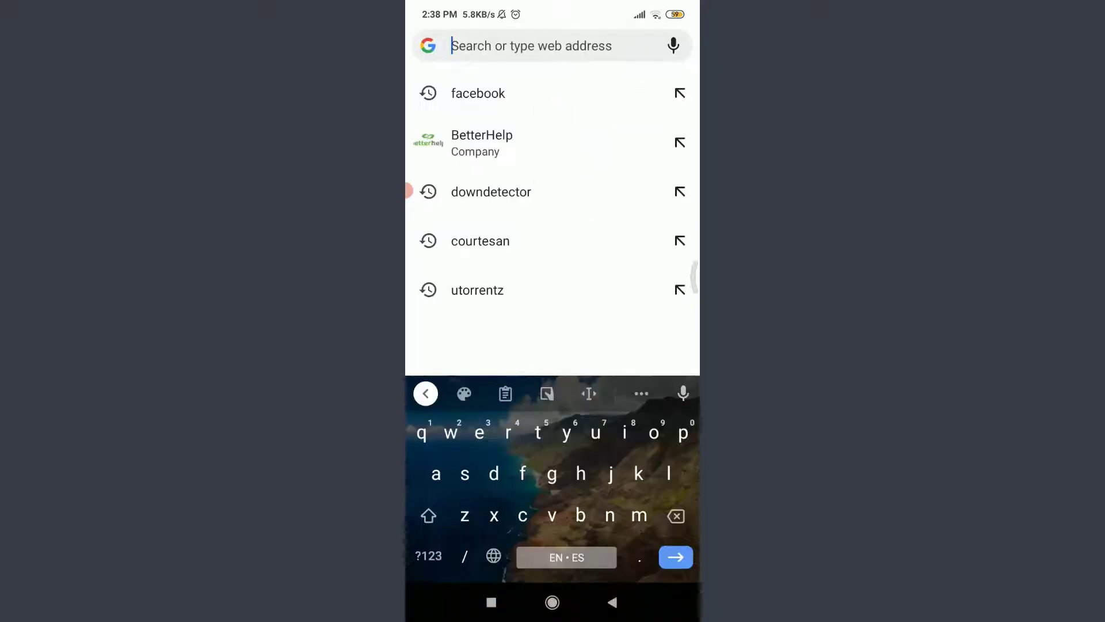
{"action": "type", "text": "spotify.com/np-en/"}
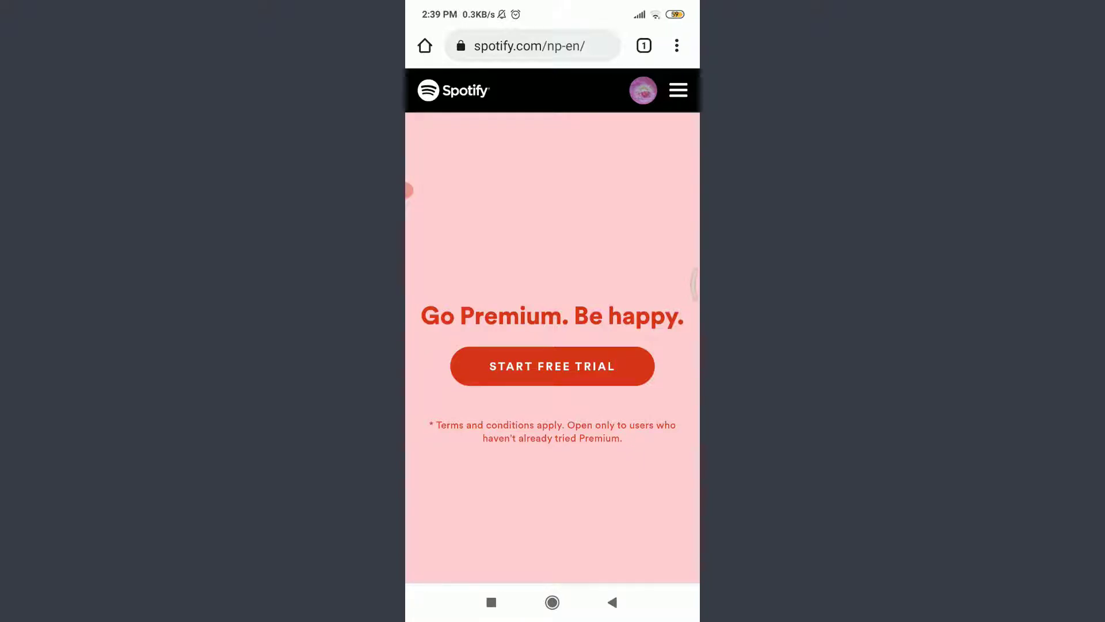
{"action": "left_click", "coordinate": [676, 44]}
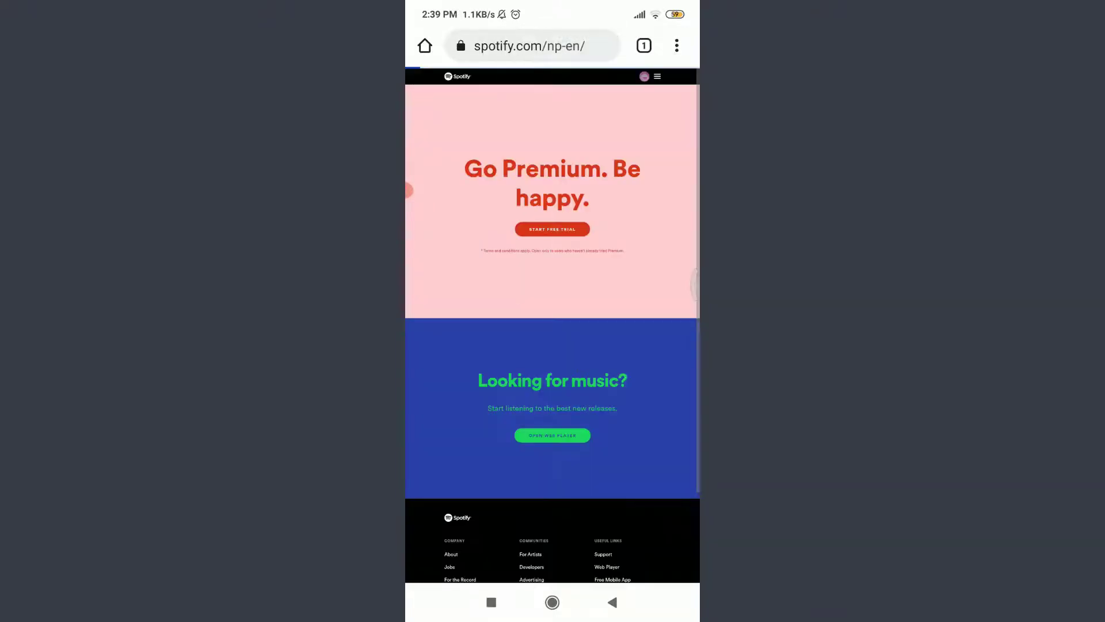
{"action": "scroll", "scroll_direction": "down", "scroll_amount": 3}
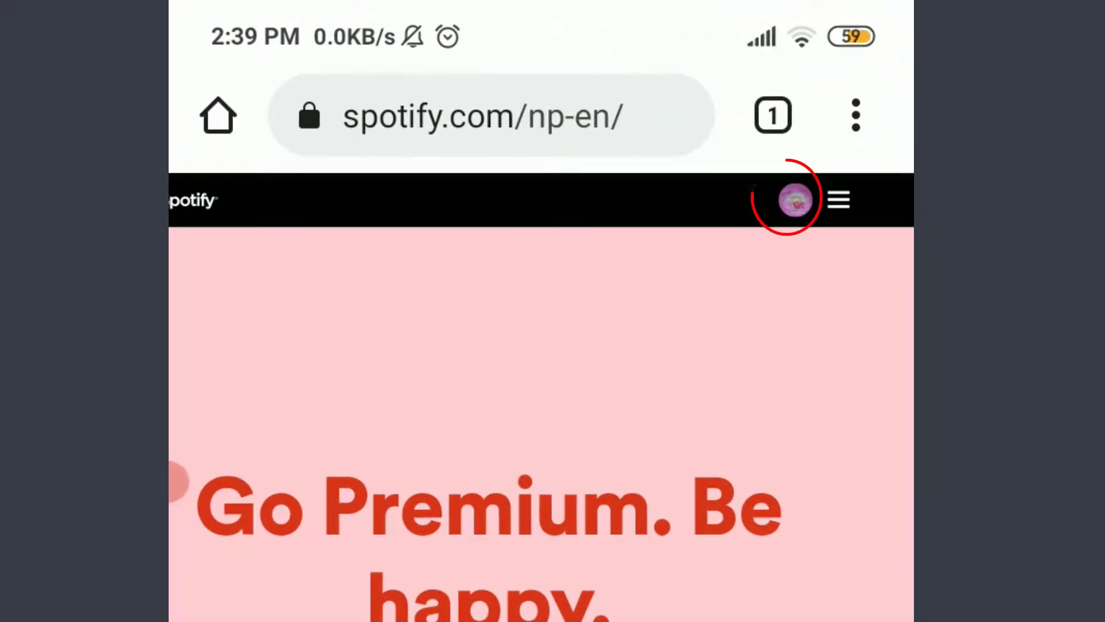
From the profile avatar, go to Account overview and then the Recover playlists page
{"action": "left_click", "coordinate": [795, 200]}
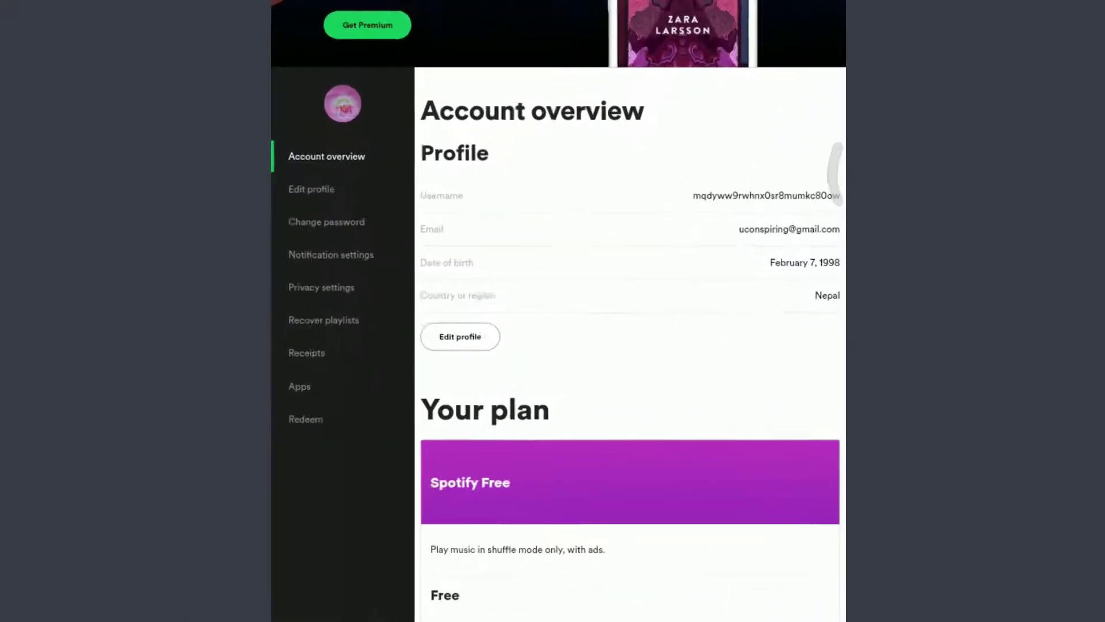
{"action": "scroll", "scroll_direction": "down", "scroll_amount": 3}
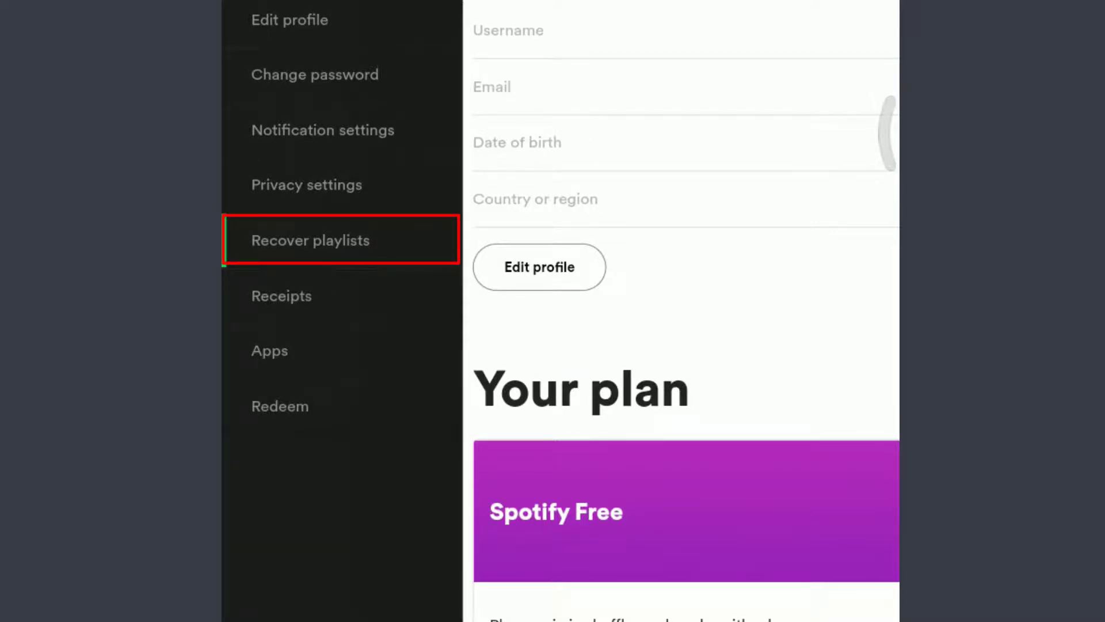
{"action": "left_click", "coordinate": [310, 239]}
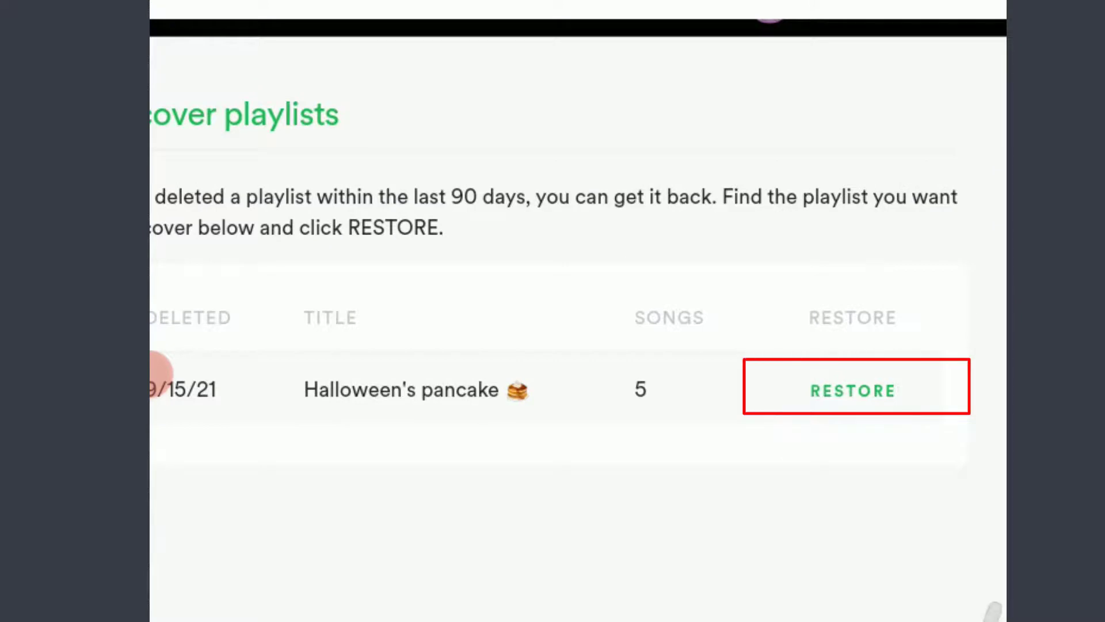
Restore the deleted Halloween's pancake playlist, then return to the phone's home screen
{"action": "left_click", "coordinate": [856, 390]}
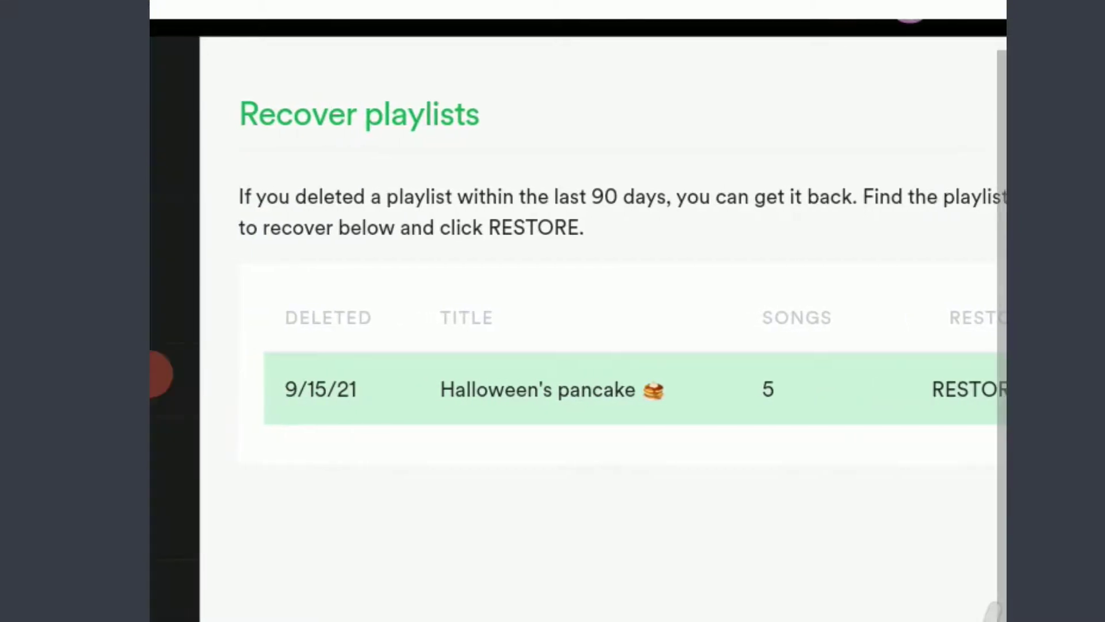
{"action": "left_click", "coordinate": [973, 389]}
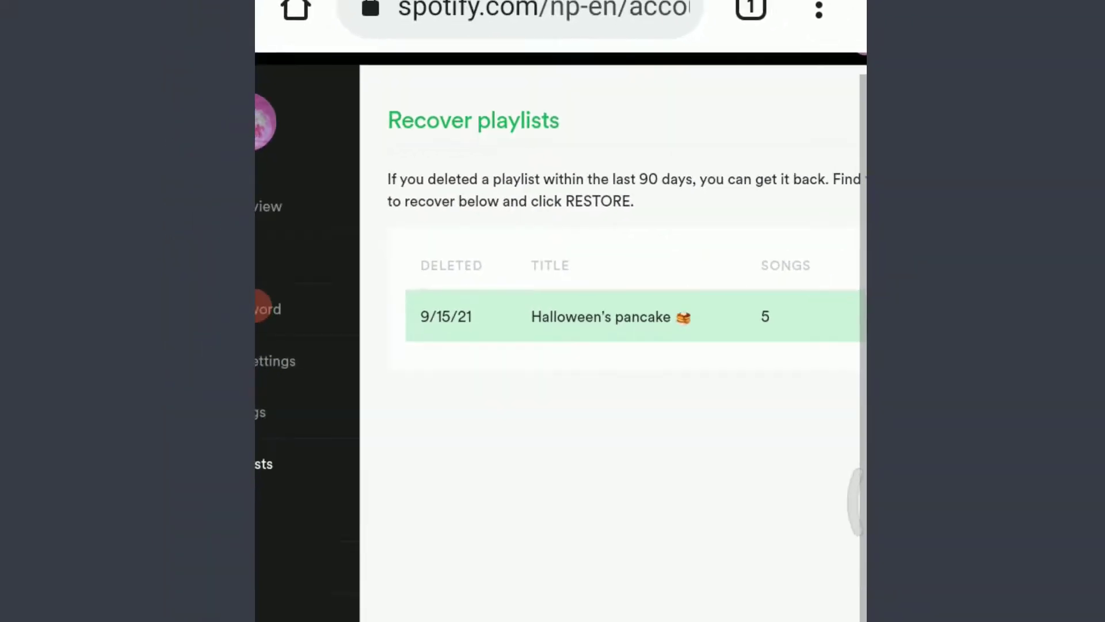
{"action": "left_click", "coordinate": [552, 602]}
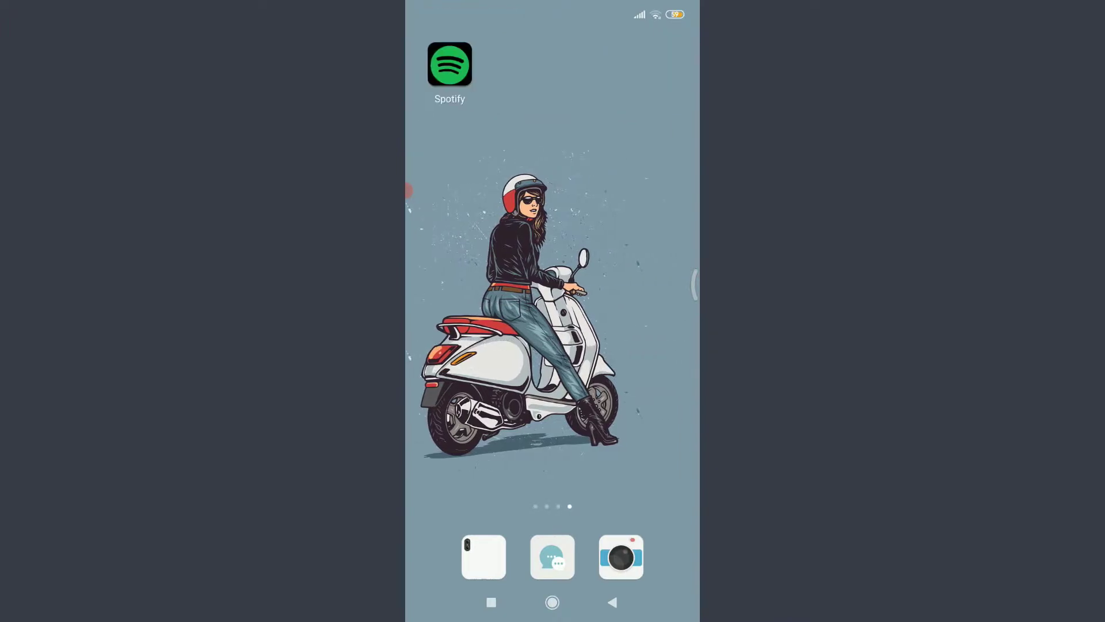
Launch the Spotify app and open Halloween's pancake from Your Library to see its songs
{"action": "left_click", "coordinate": [449, 64]}
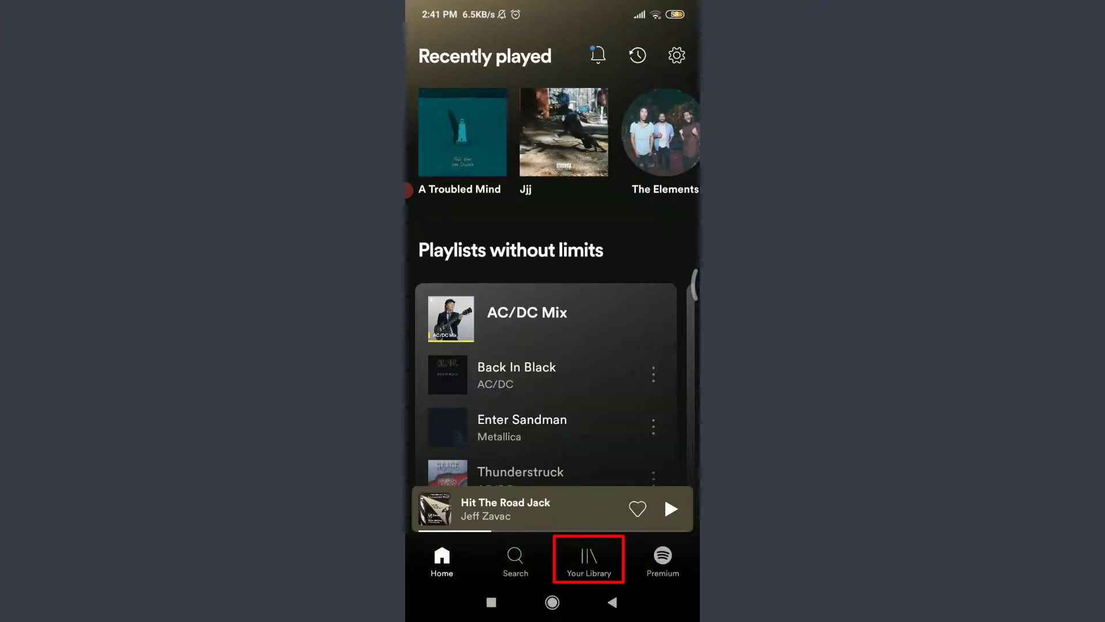
{"action": "left_click", "coordinate": [588, 559]}
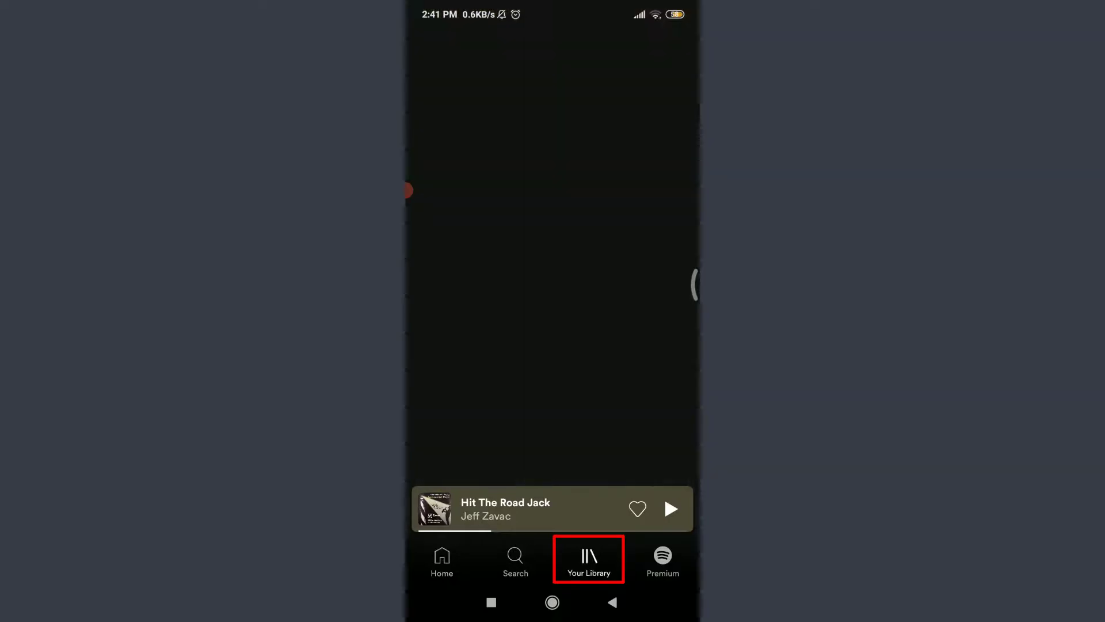
{"action": "left_click", "coordinate": [588, 560]}
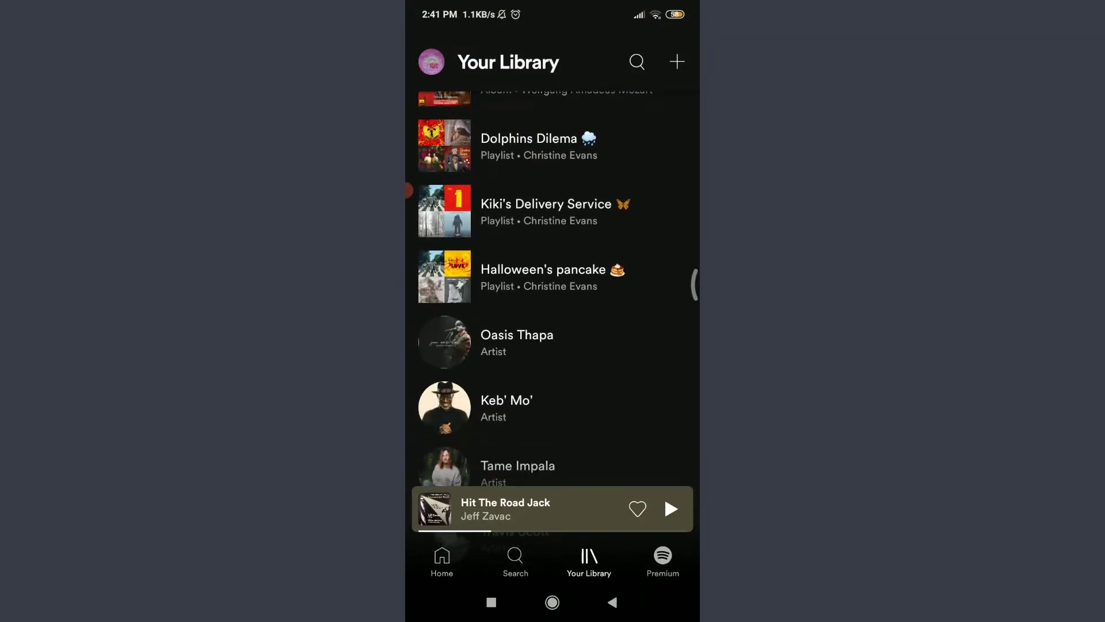
{"action": "left_click", "coordinate": [543, 277]}
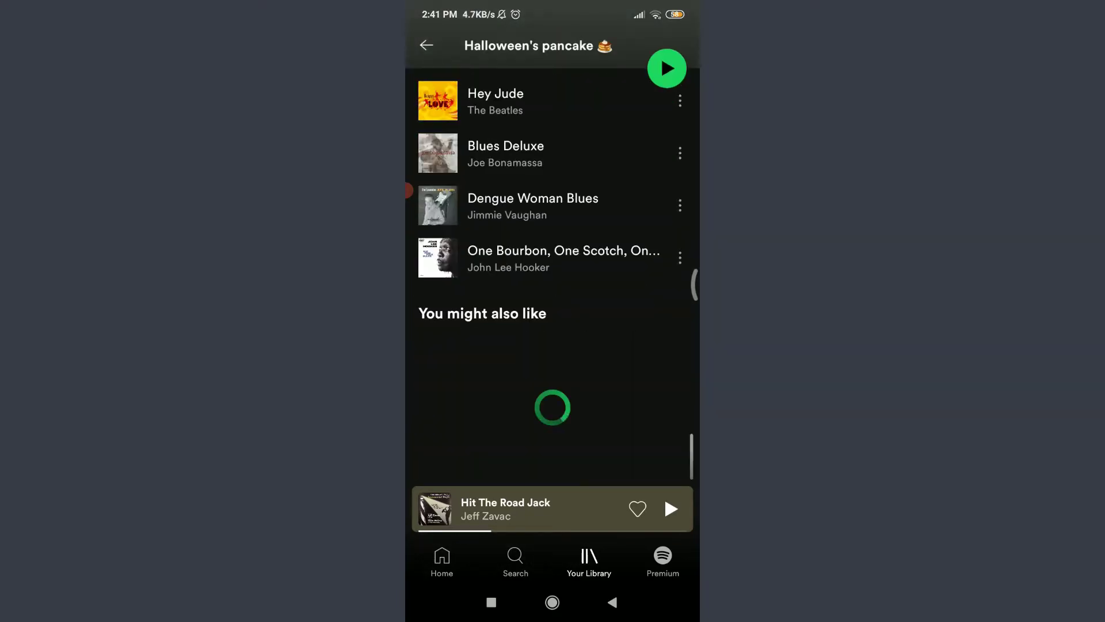